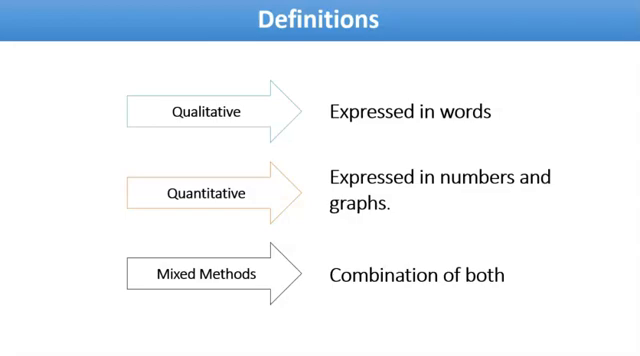
Step: Advance through 'How to collect Data?' to the 'What to select?' slide
key("right")
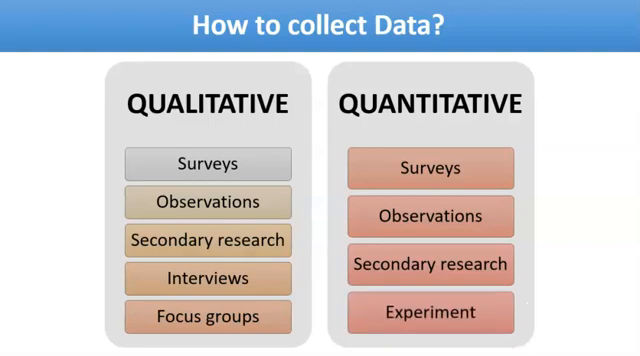
key("right")
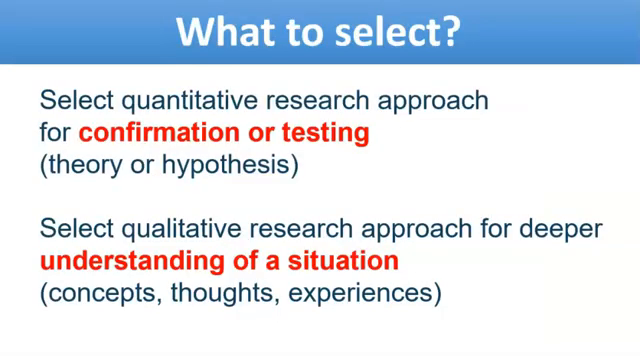